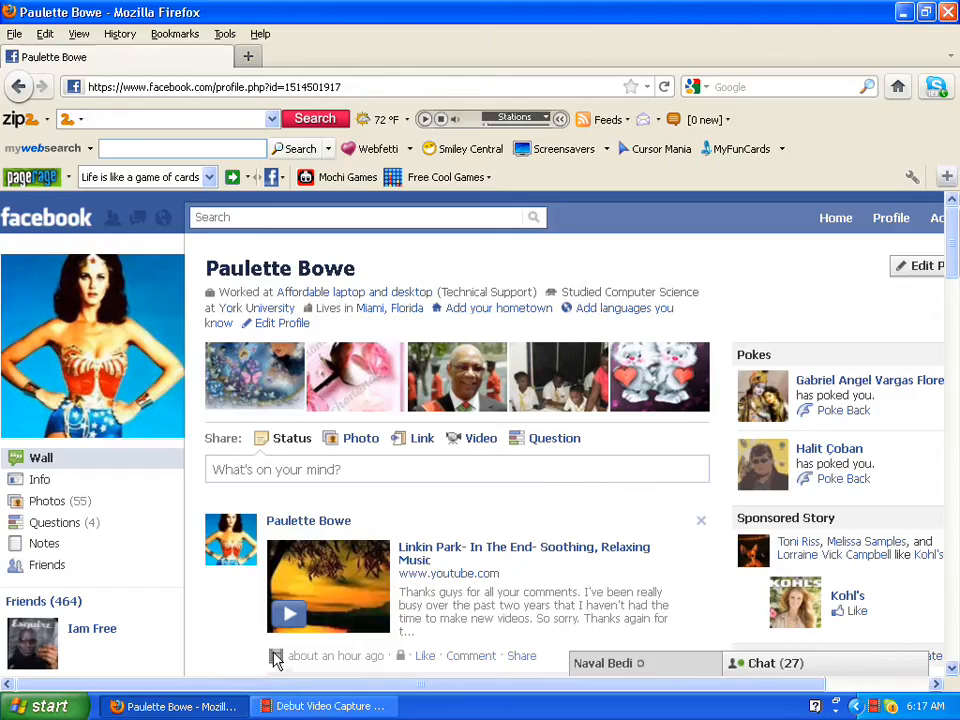
mouse_move(82, 328)
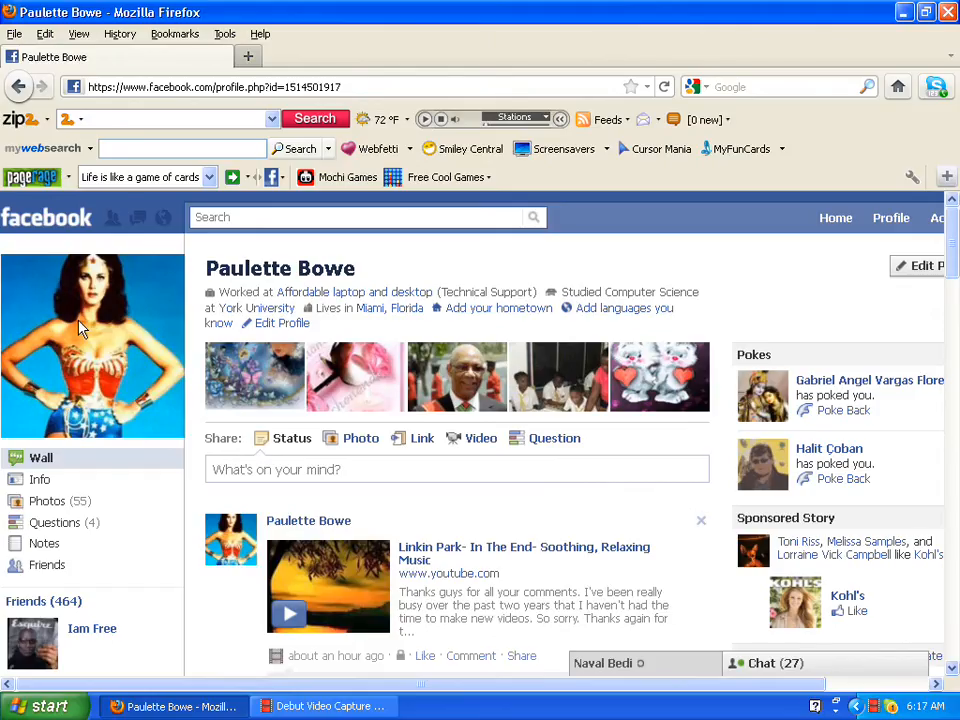
mouse_move(878, 578)
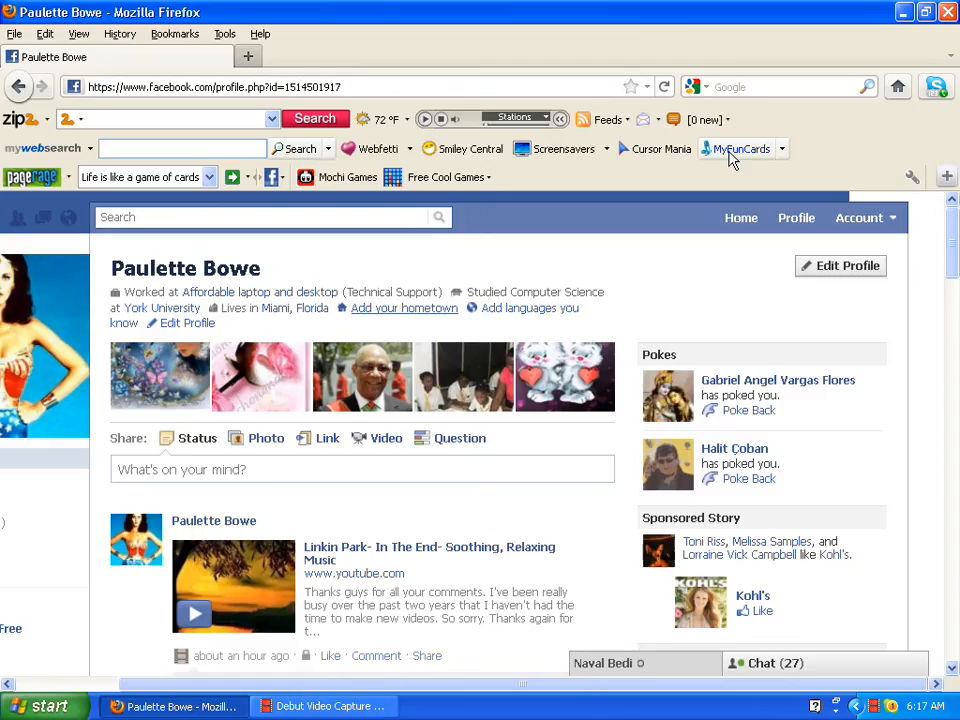
mouse_move(857, 227)
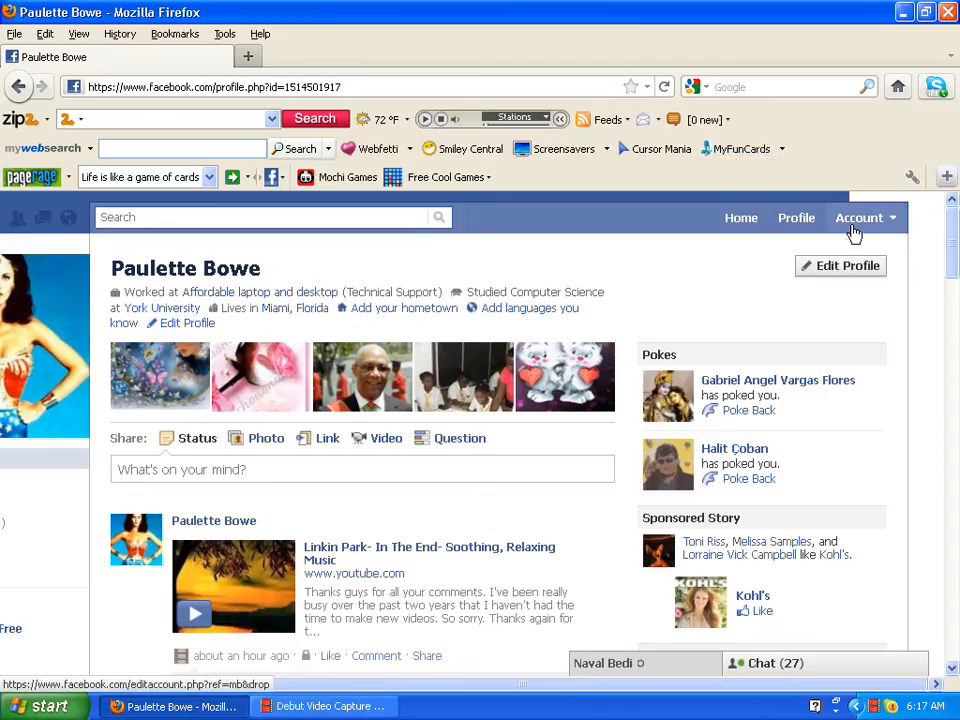
Go to Privacy Settings from the Account menu in the top bar
click(861, 217)
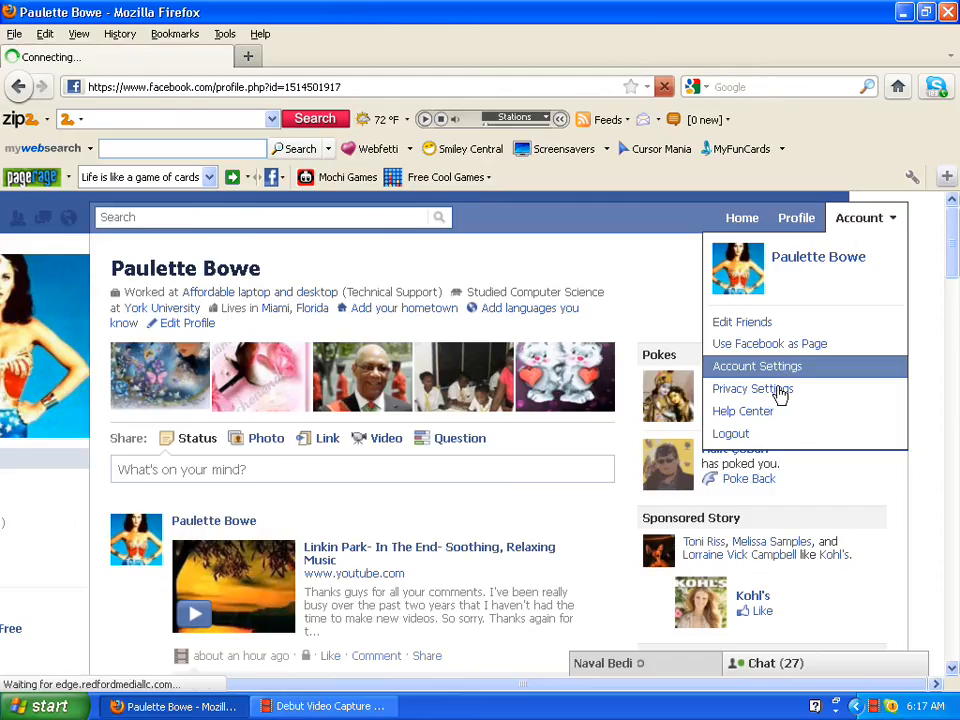
mouse_move(777, 391)
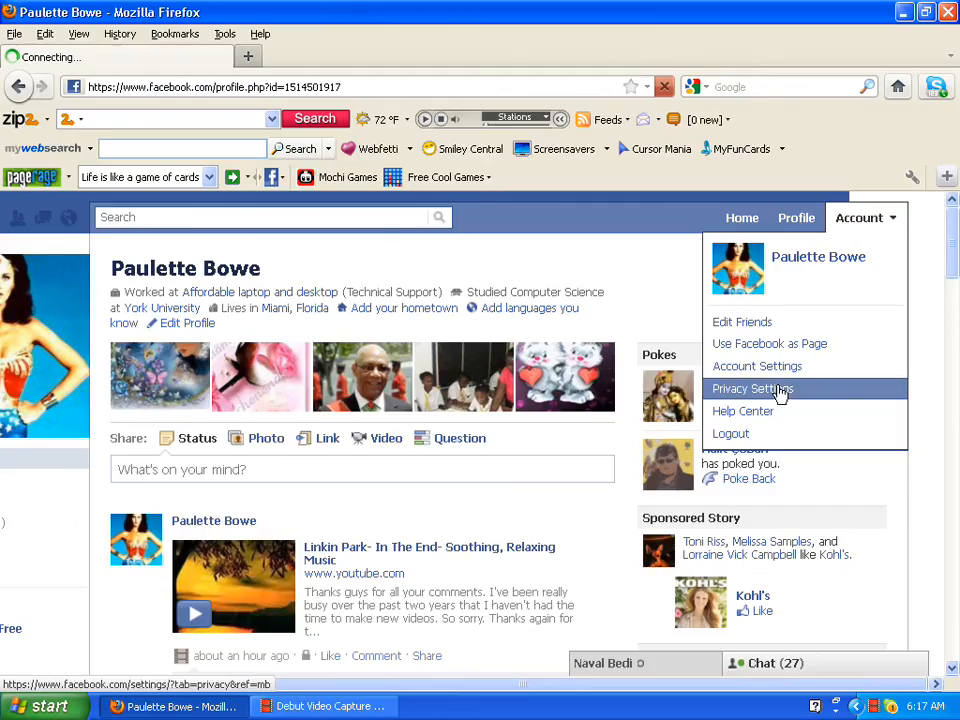
click(752, 388)
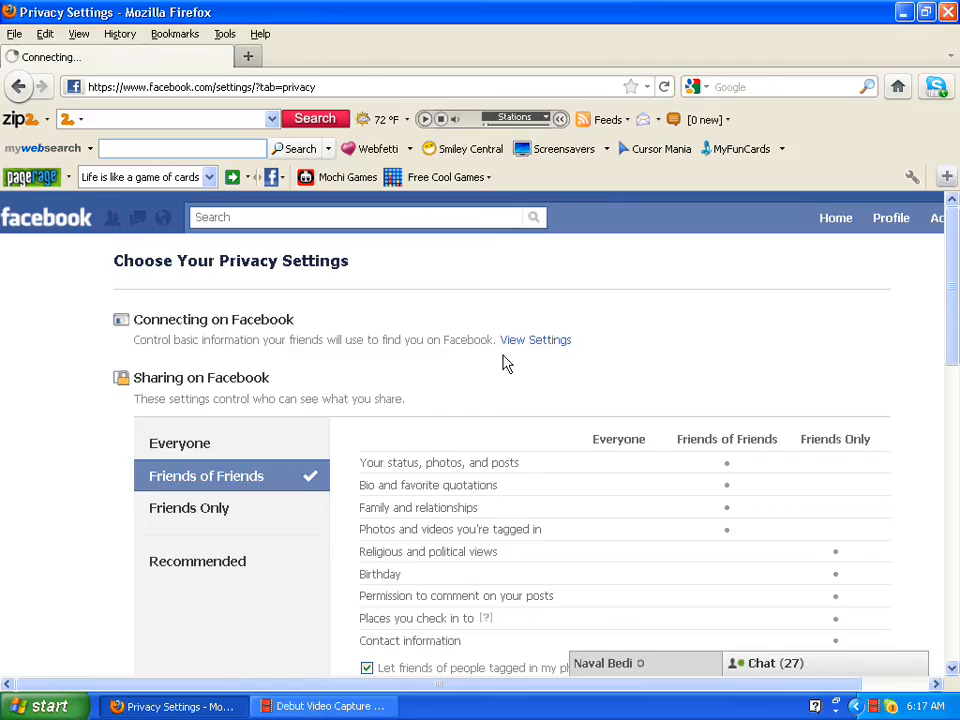
mouse_move(531, 343)
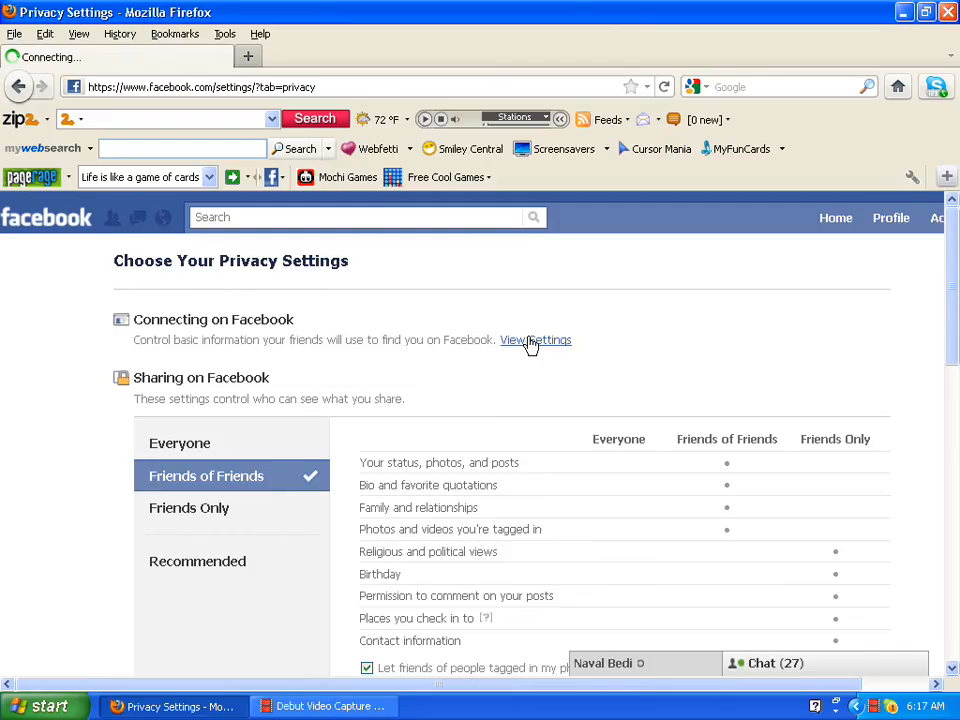
Load Connecting on Facebook and review the Search and Friend request options unchanged
click(535, 340)
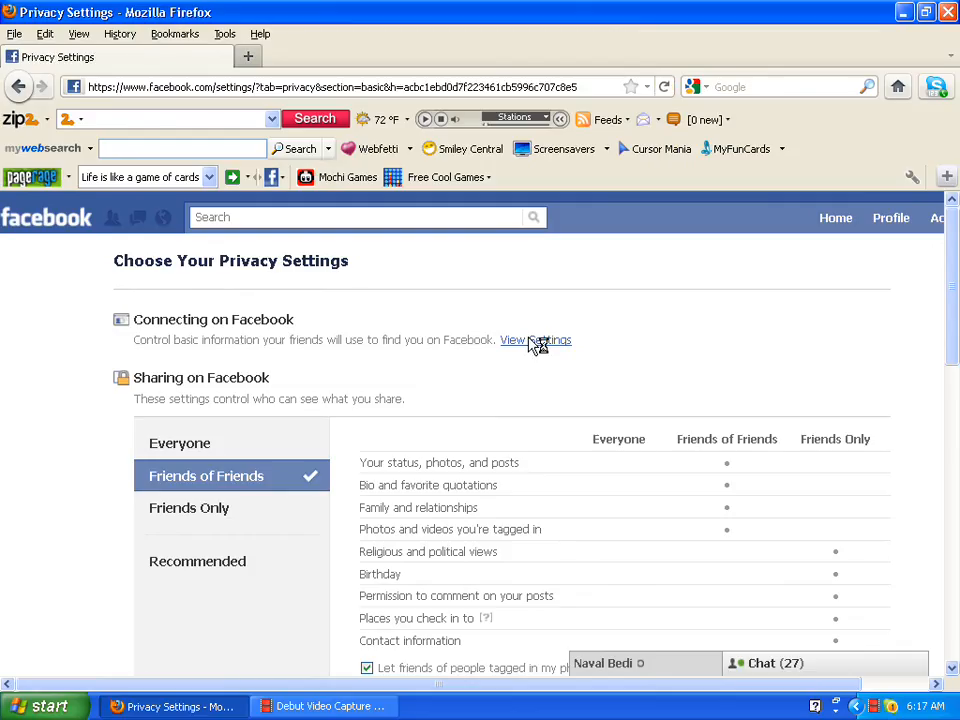
click(530, 340)
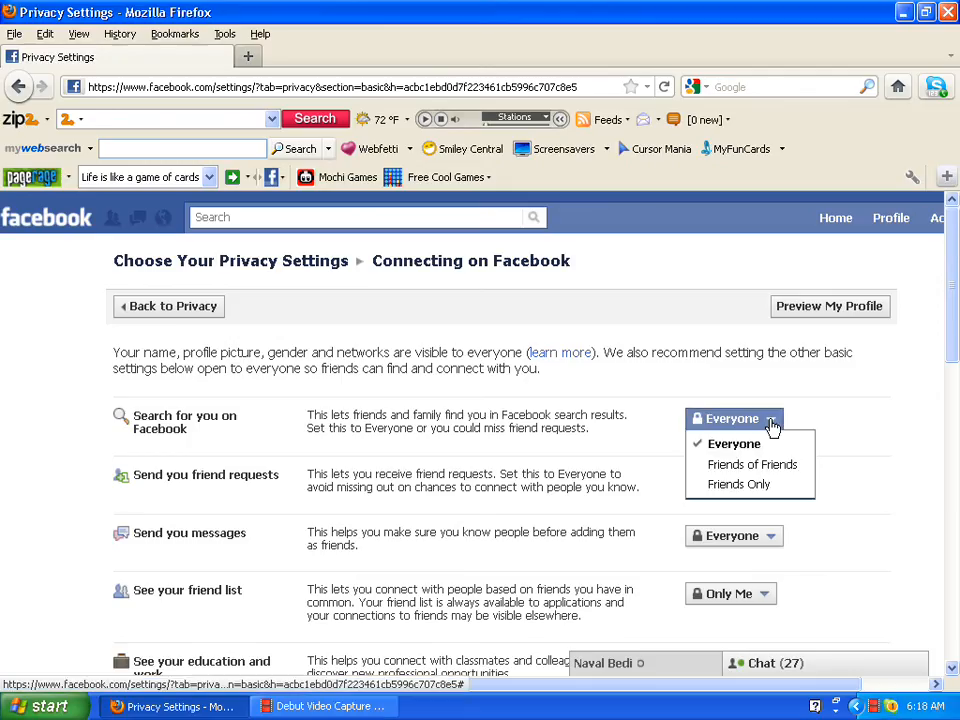
mouse_move(892, 422)
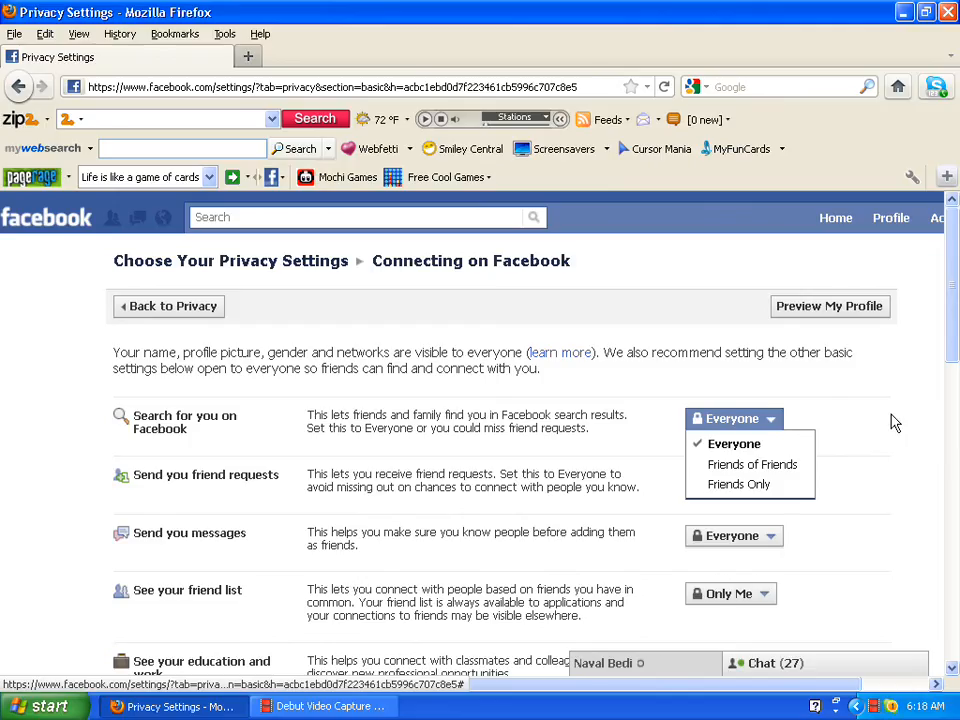
click(733, 444)
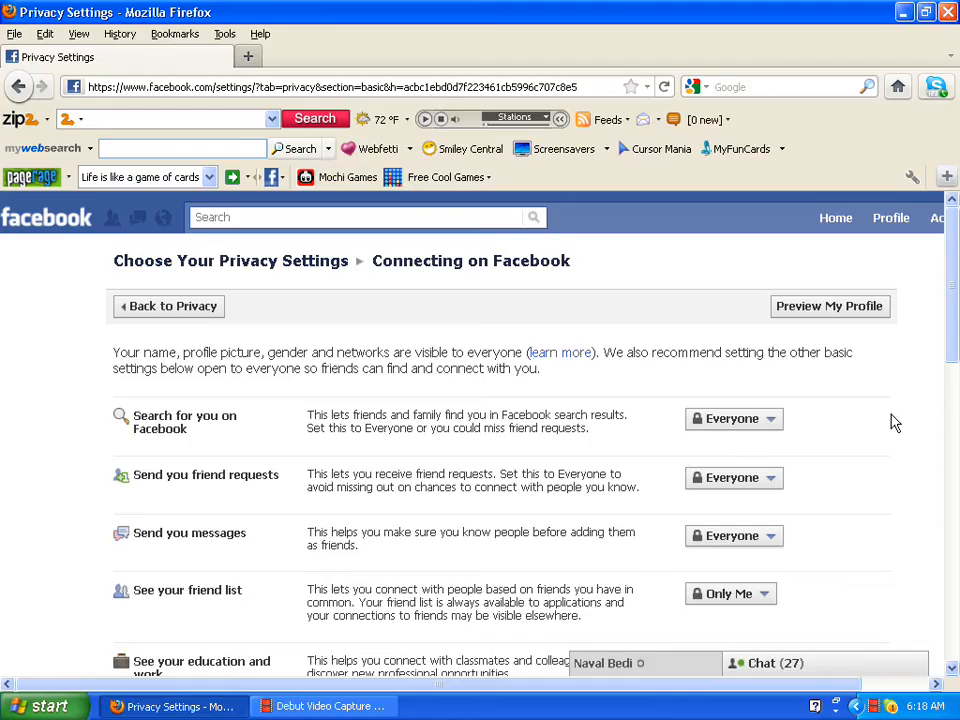
mouse_move(932, 425)
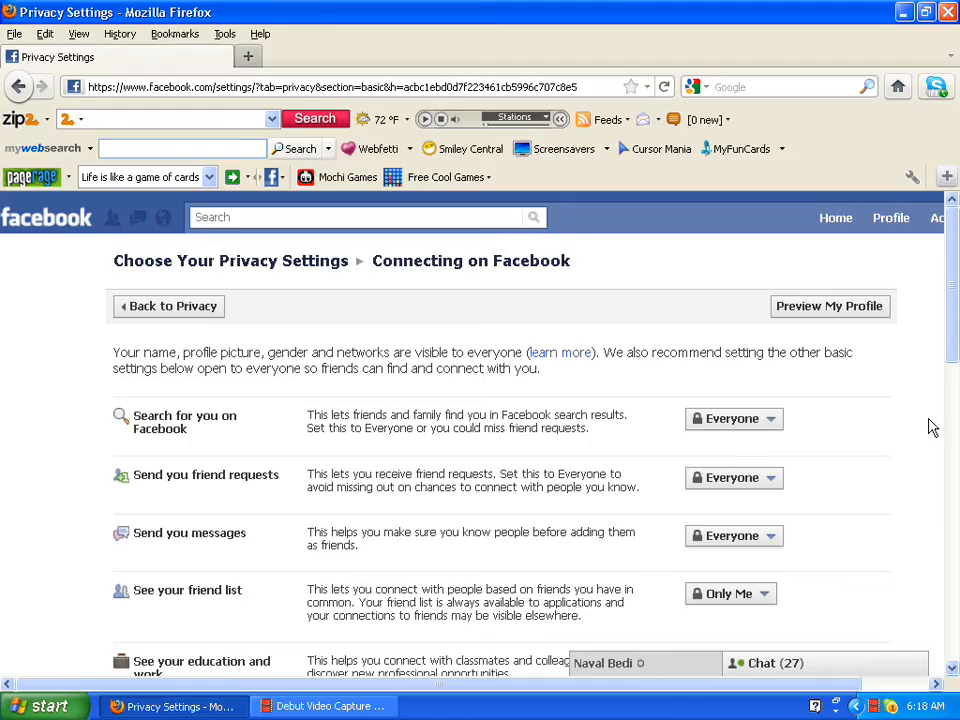
click(733, 478)
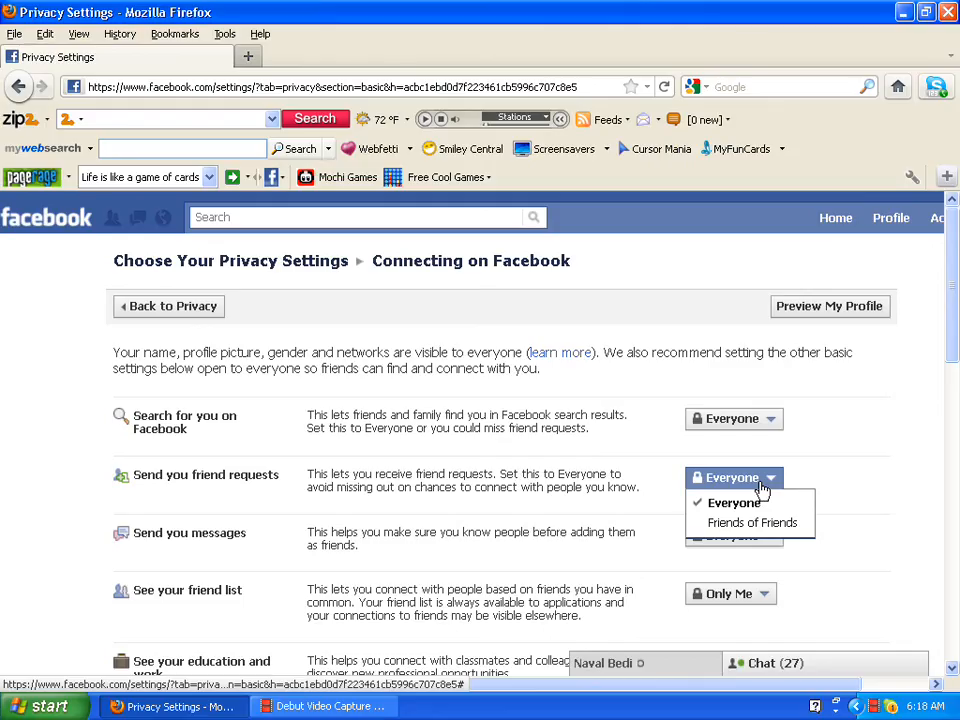
mouse_move(898, 422)
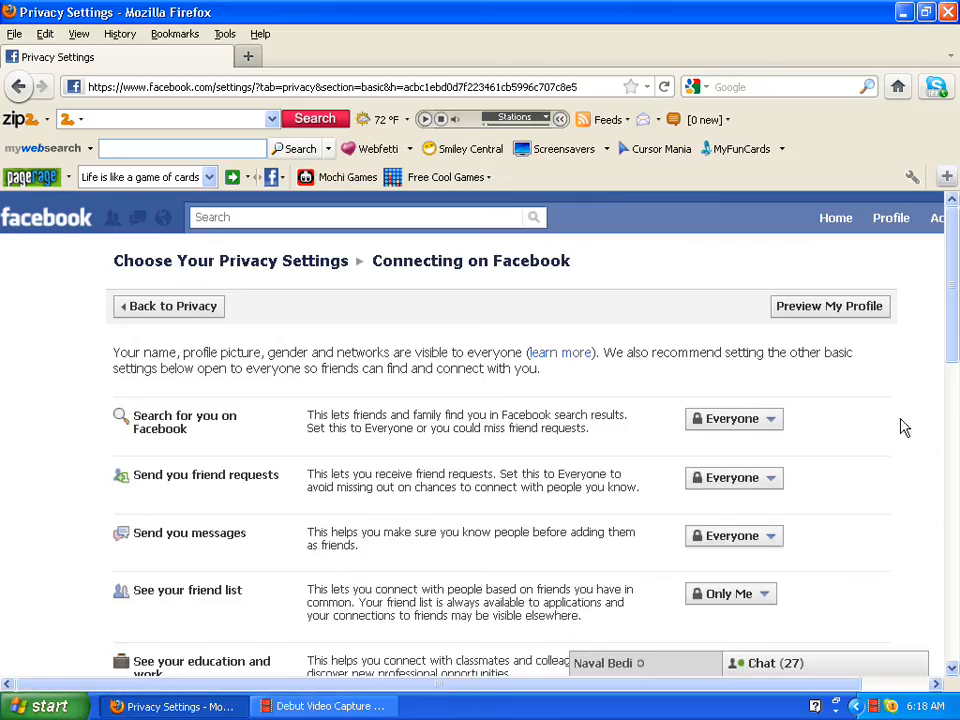
mouse_move(913, 492)
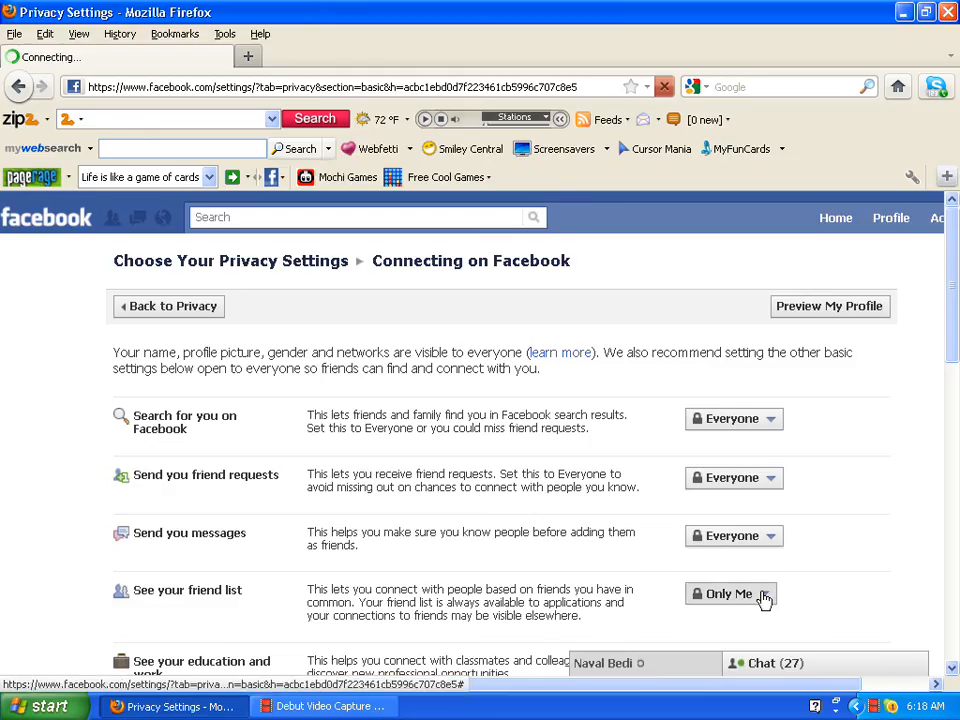
click(732, 594)
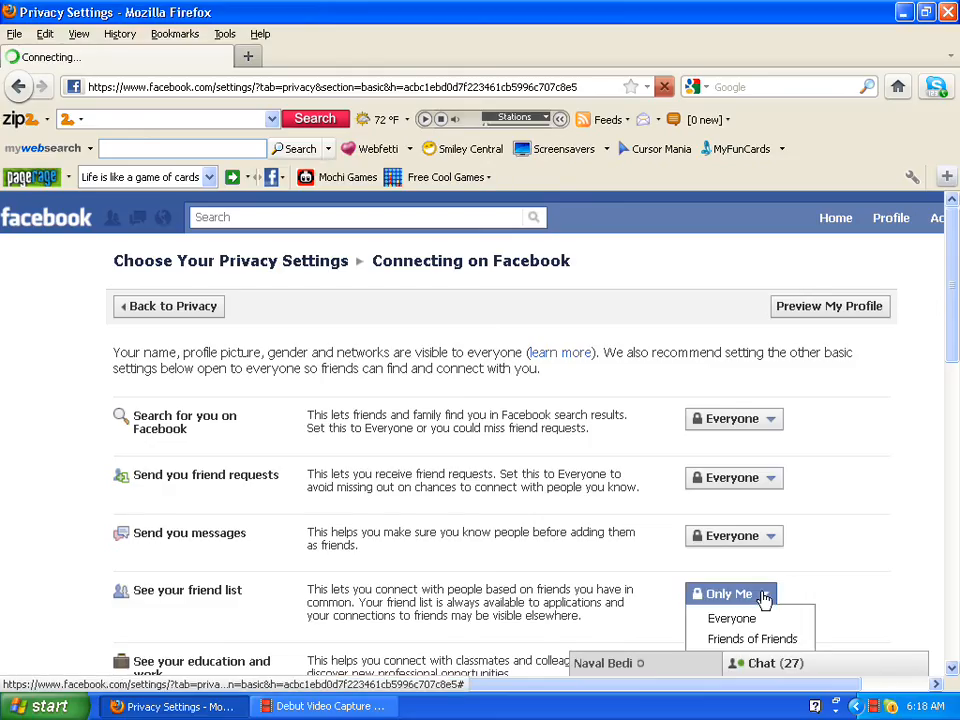
mouse_move(940, 295)
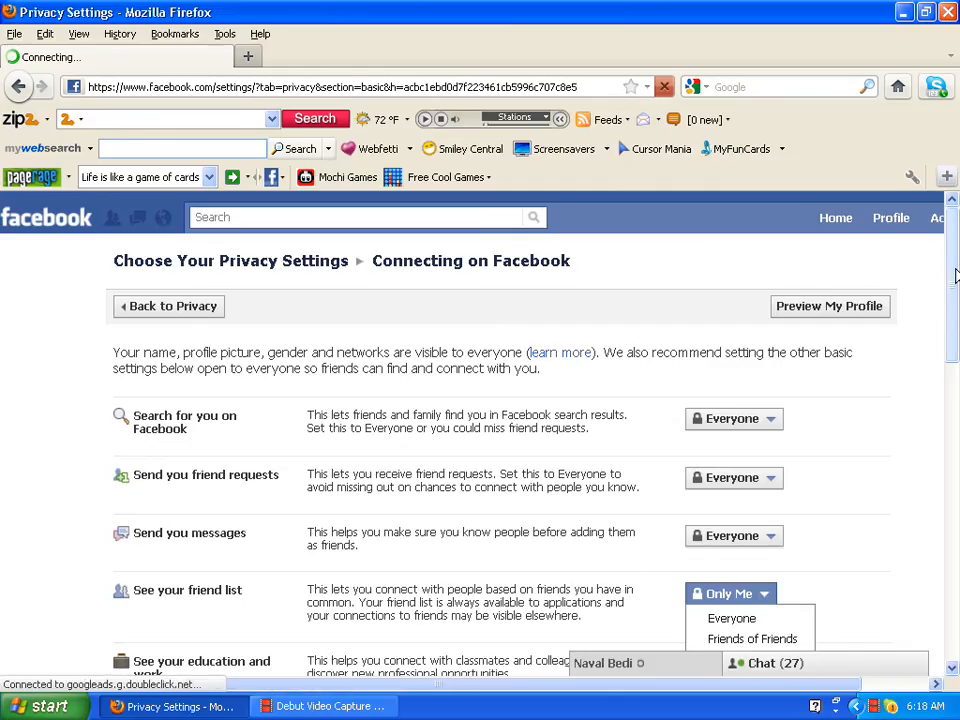
scroll(down, 3)
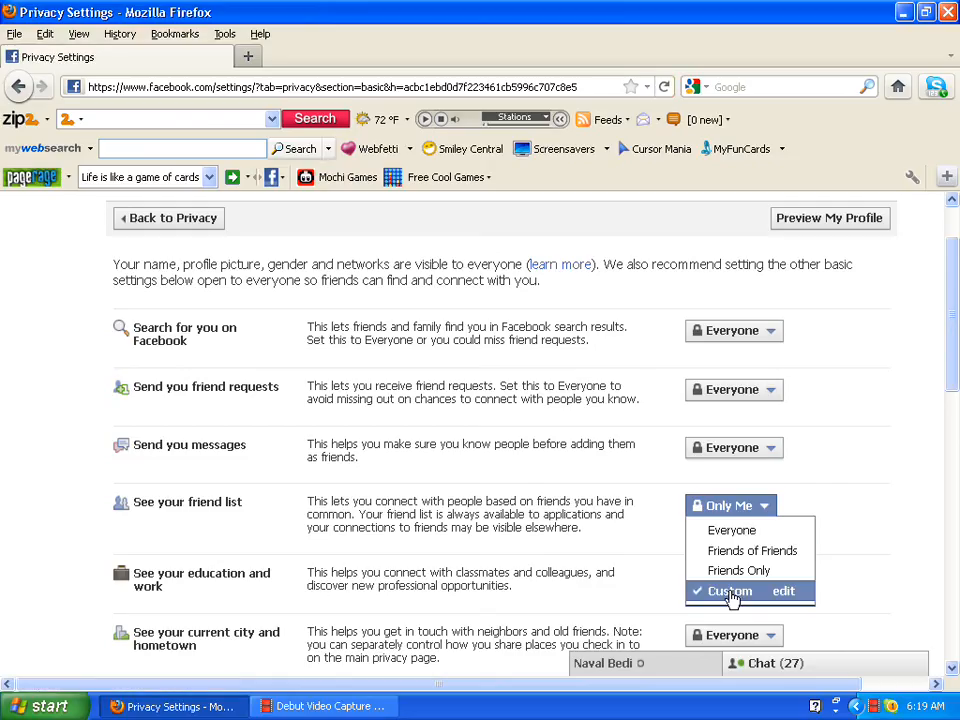
click(731, 591)
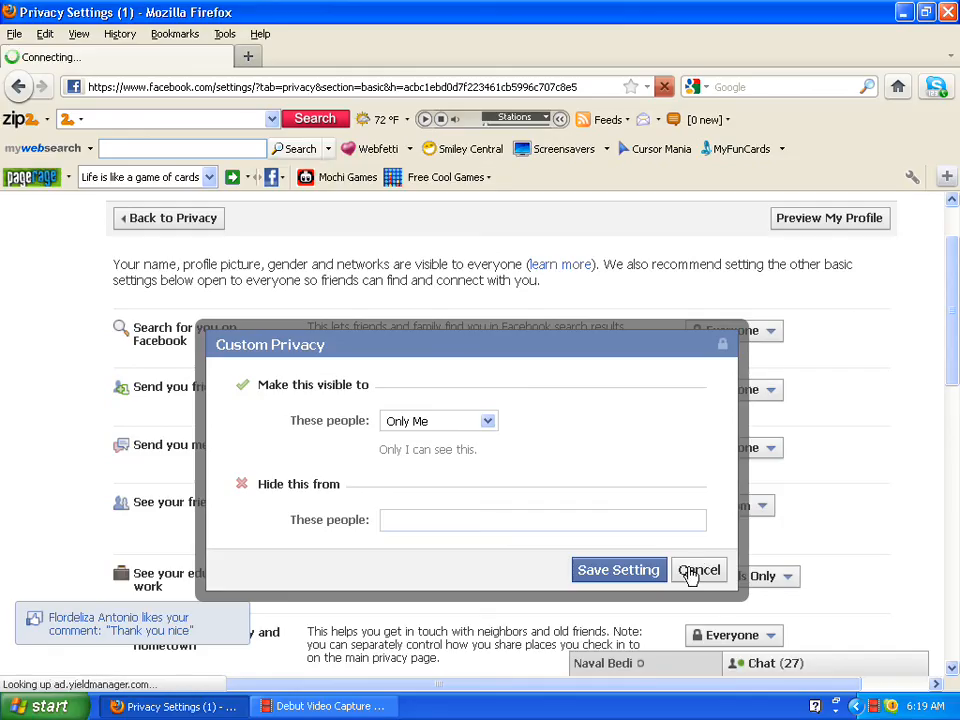
click(699, 569)
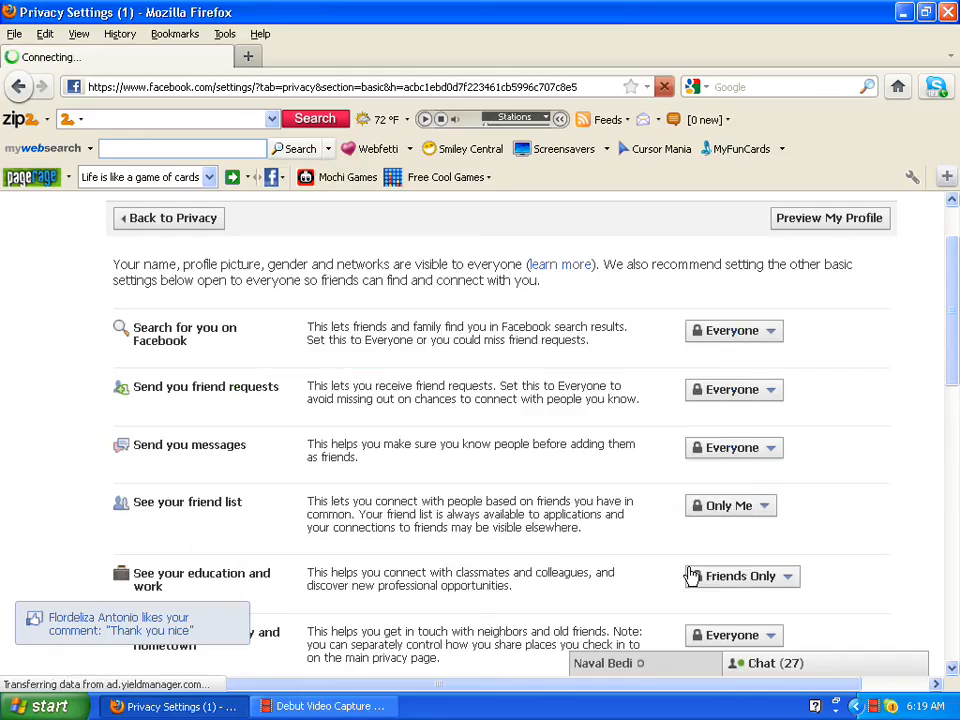